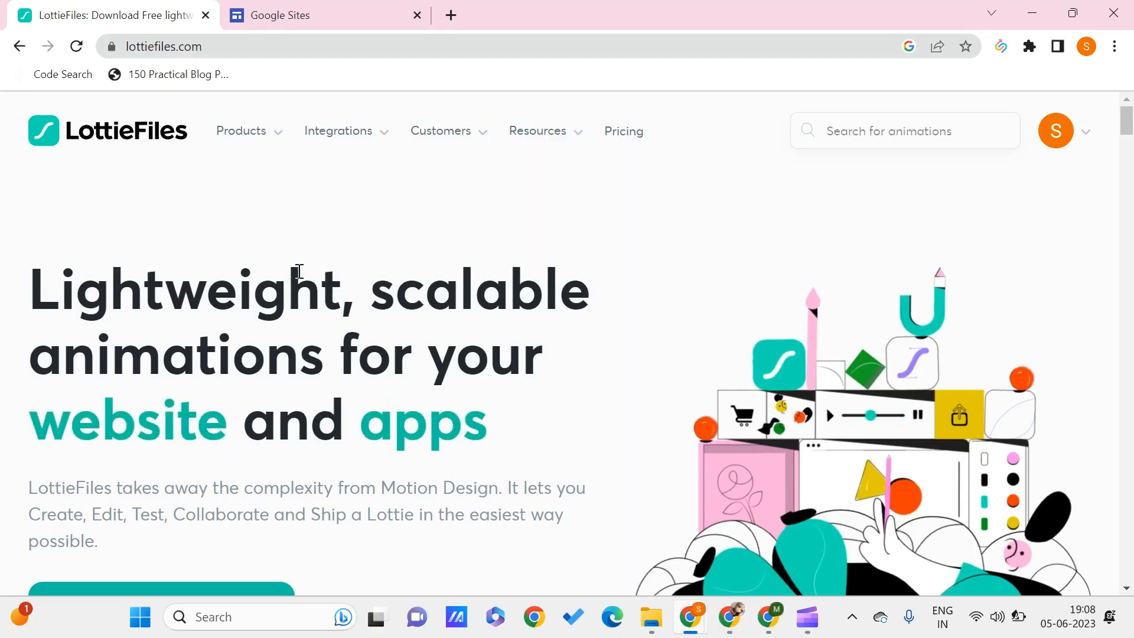
# Step: Go to Discover animations and scroll down the LottieFiles page
pyautogui.click(241, 131)
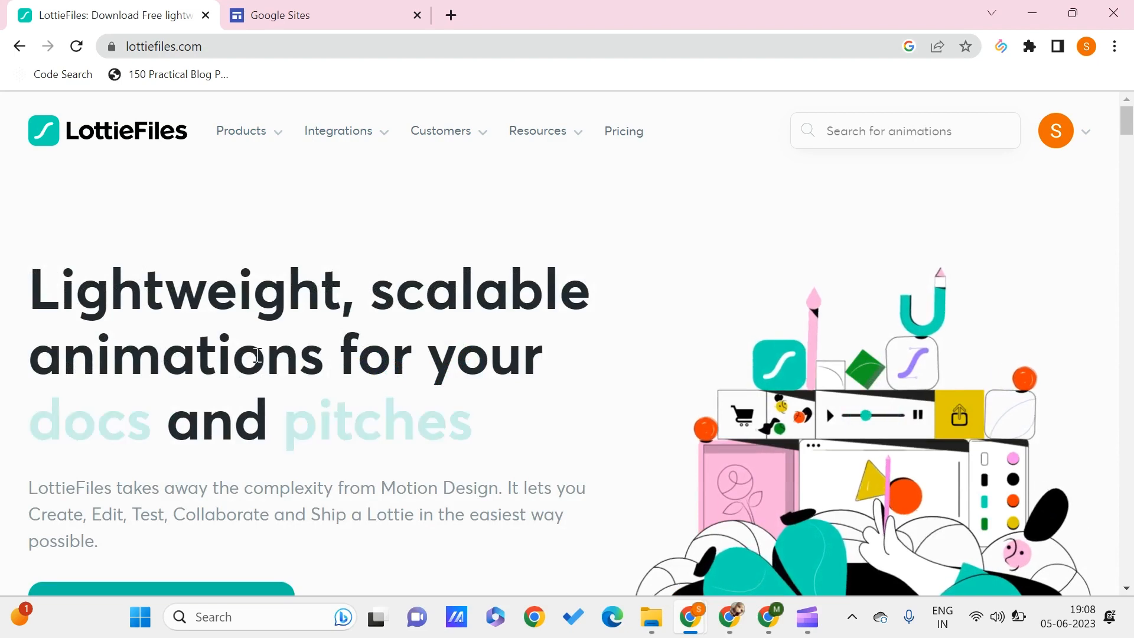
pyautogui.scroll(-3)
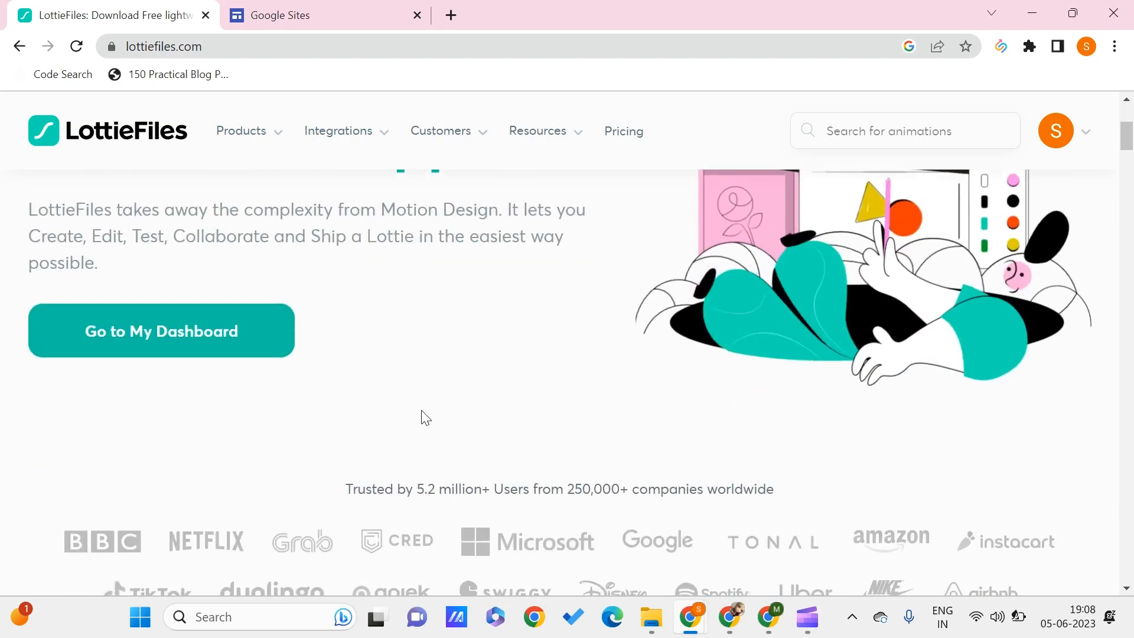
pyautogui.scroll(-3)
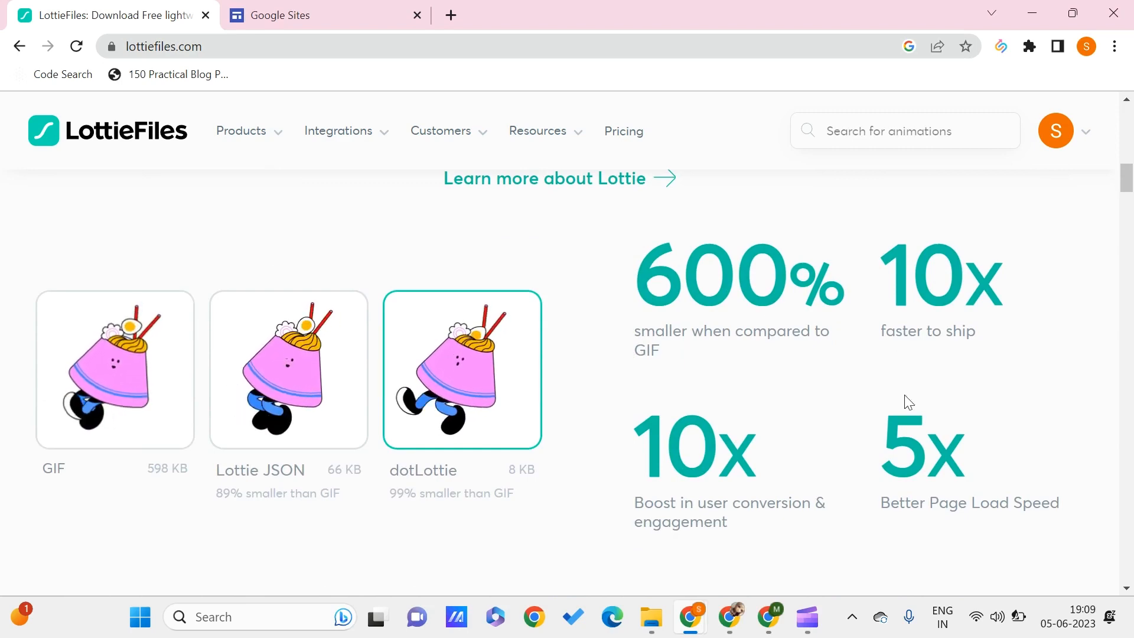
pyautogui.scroll(-3)
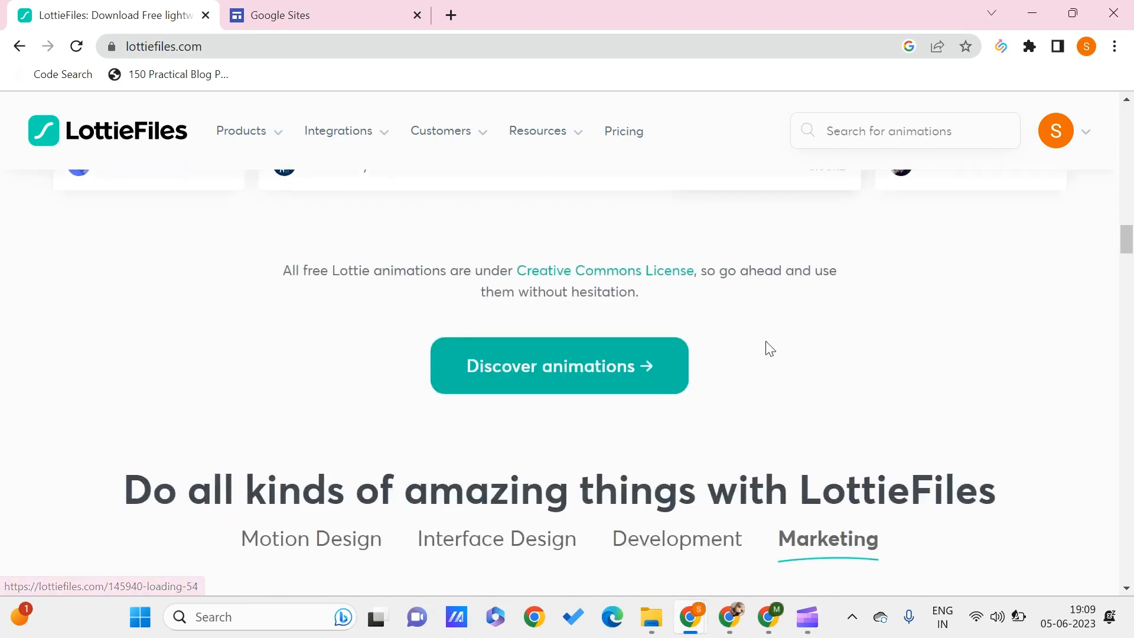
# Step: Open the featured free animations gallery and scroll through its grid of cards
pyautogui.click(558, 365)
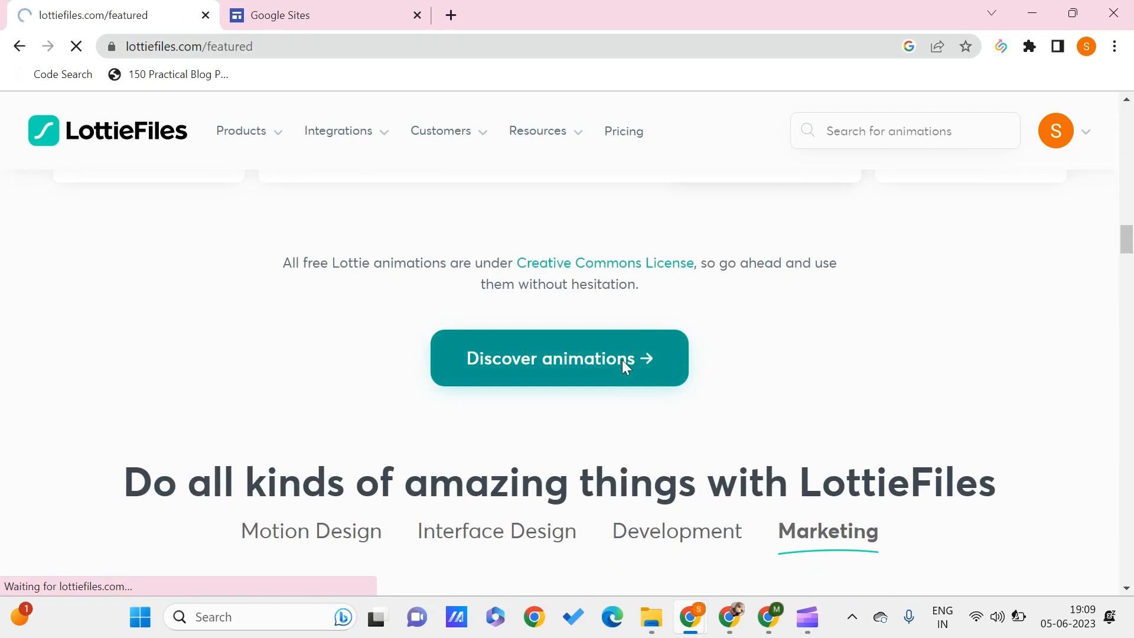
pyautogui.click(557, 358)
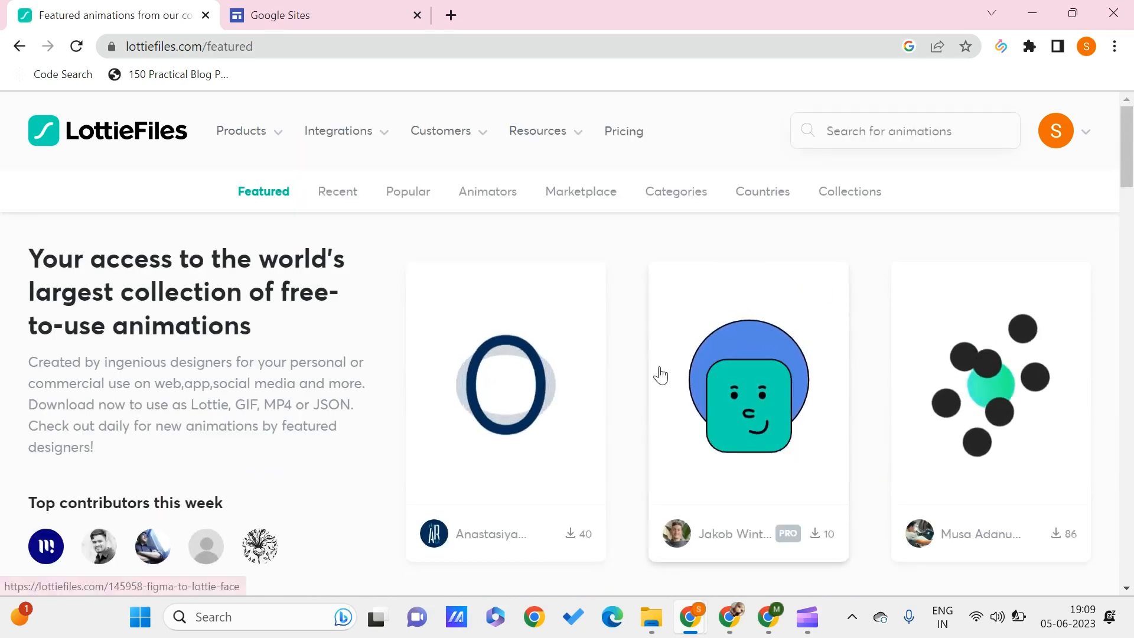
pyautogui.scroll(-3)
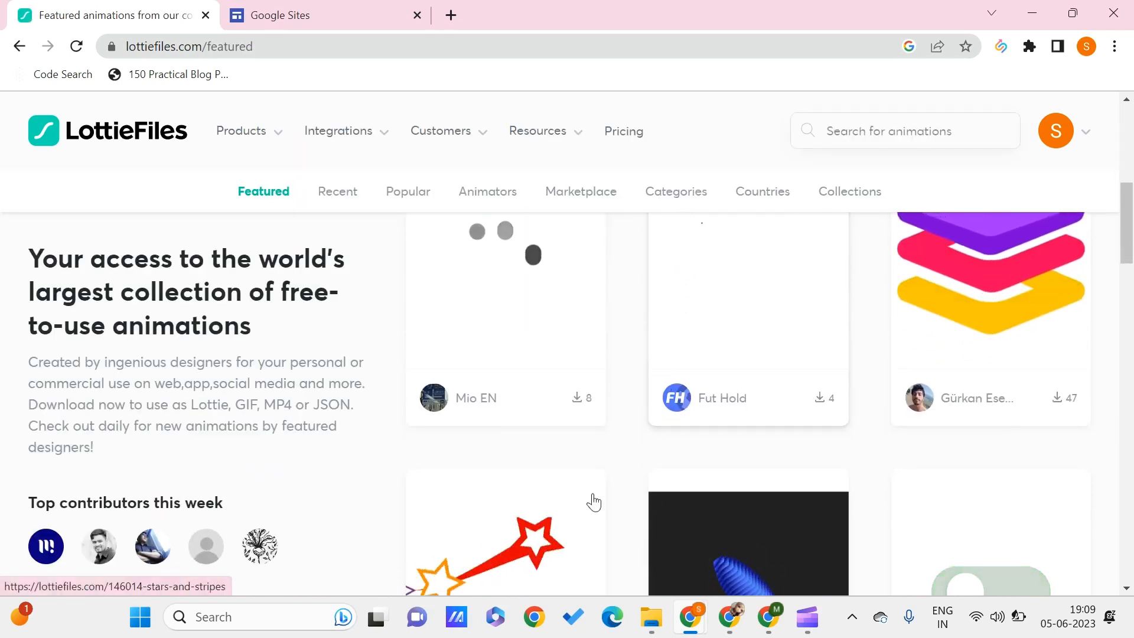
pyautogui.scroll(-3)
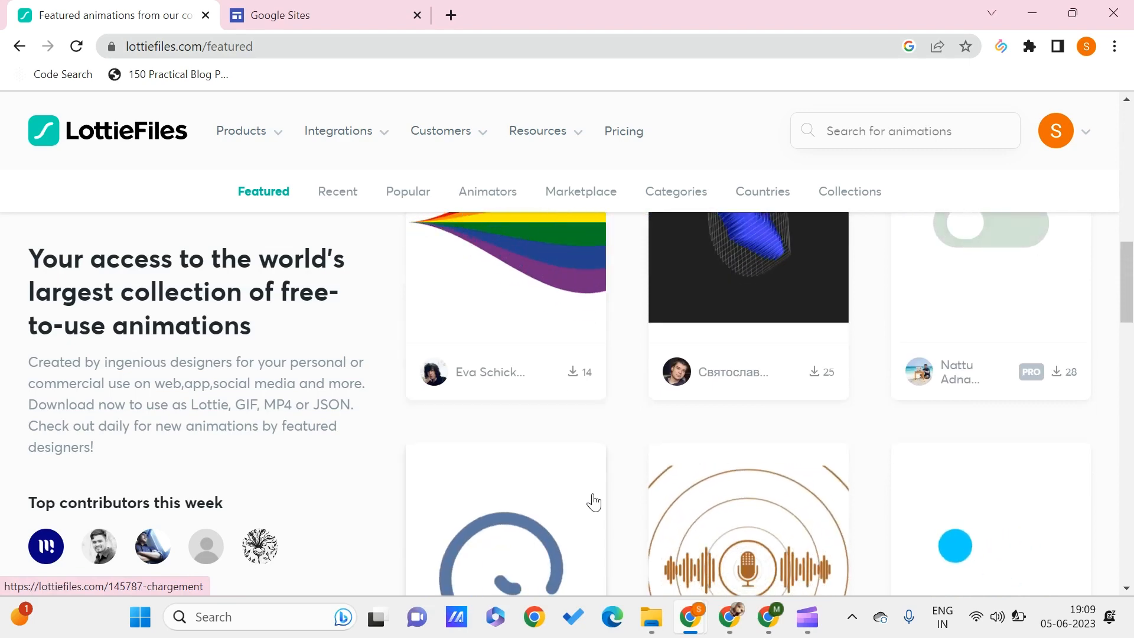
pyautogui.scroll(-3)
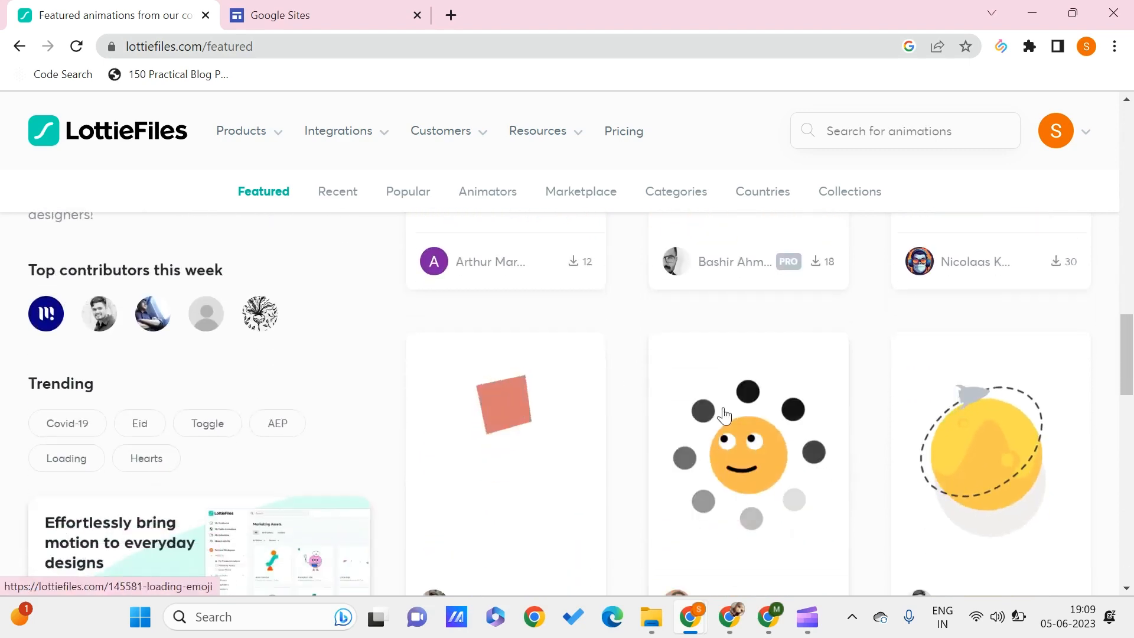
pyautogui.scroll(-3)
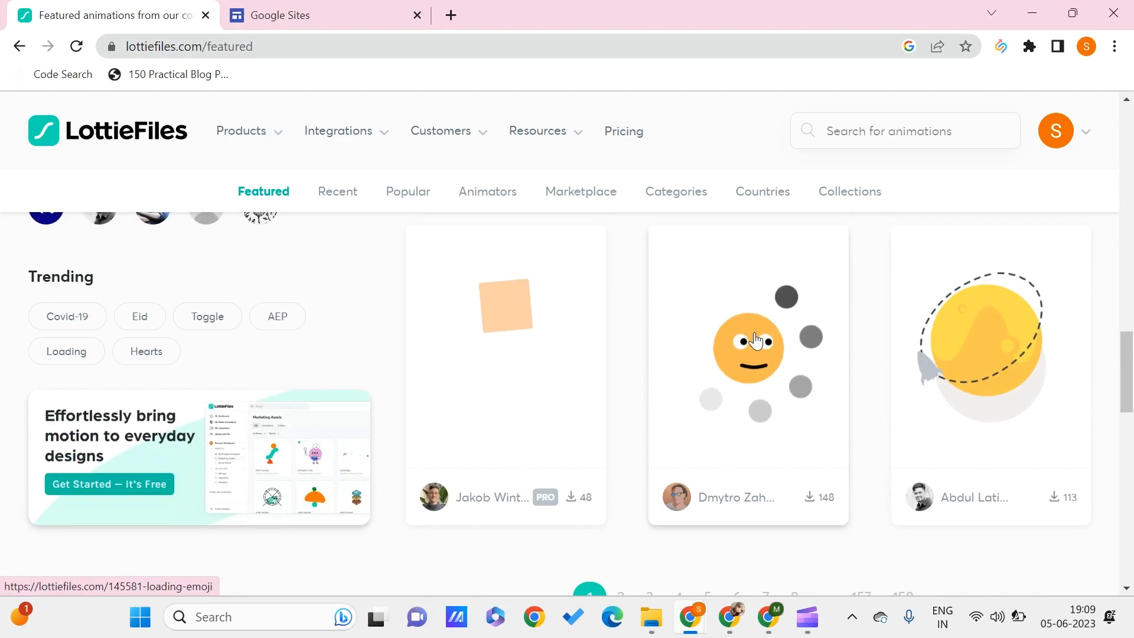
# Step: Open the 'Loading emoji' animation by Dmytro Zahnoiko and scroll through its detail options
pyautogui.click(748, 341)
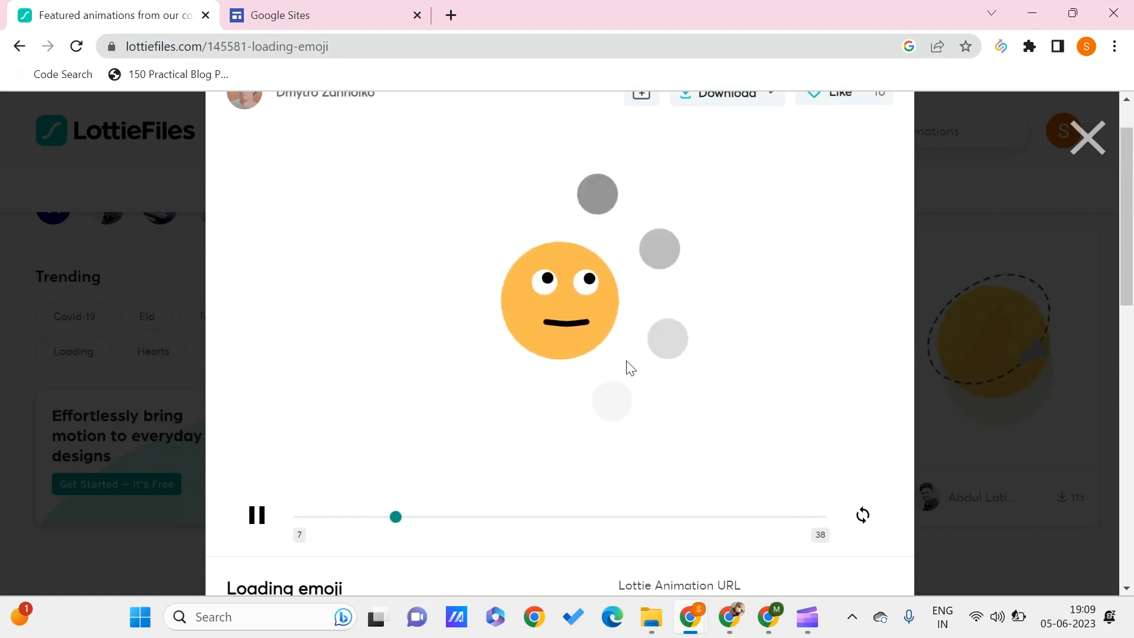
pyautogui.scroll(-3)
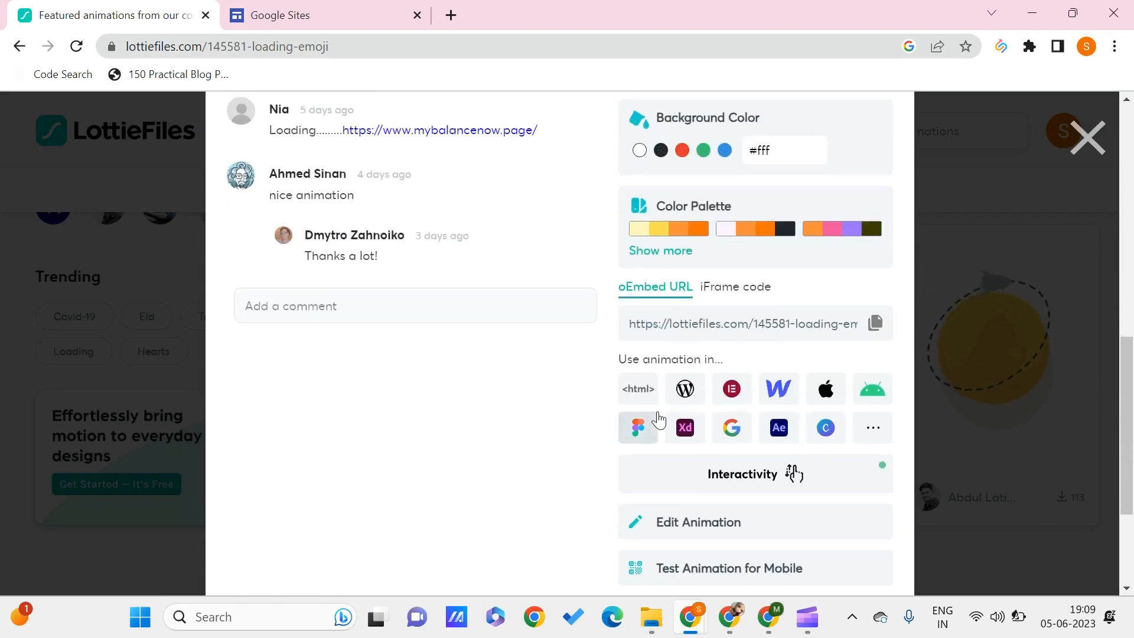
pyautogui.scroll(-3)
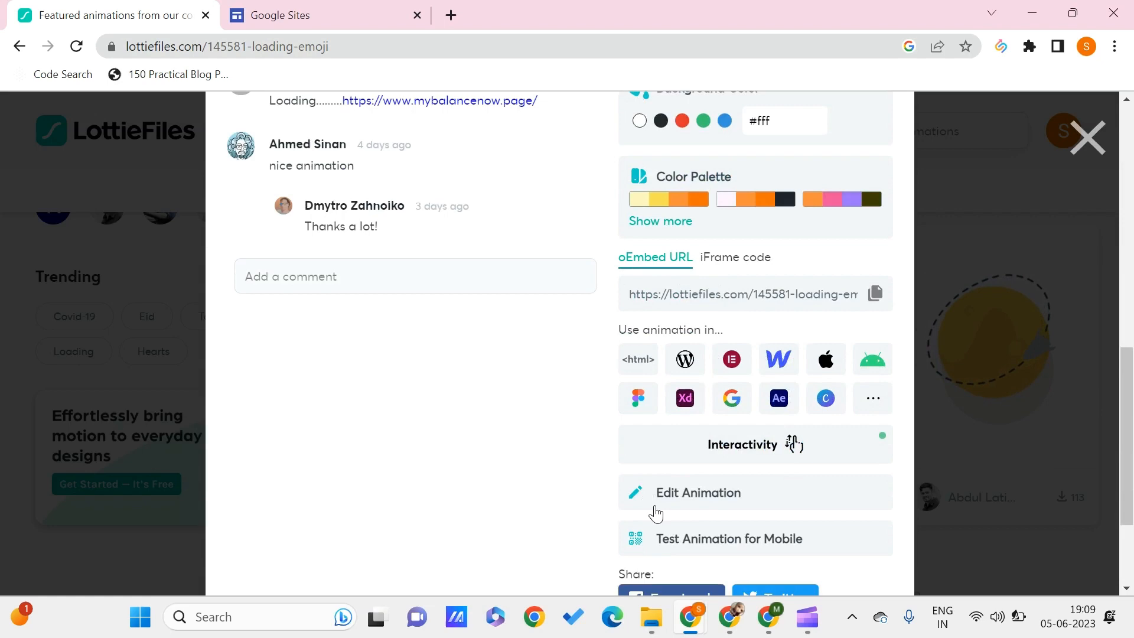
pyautogui.scroll(-3)
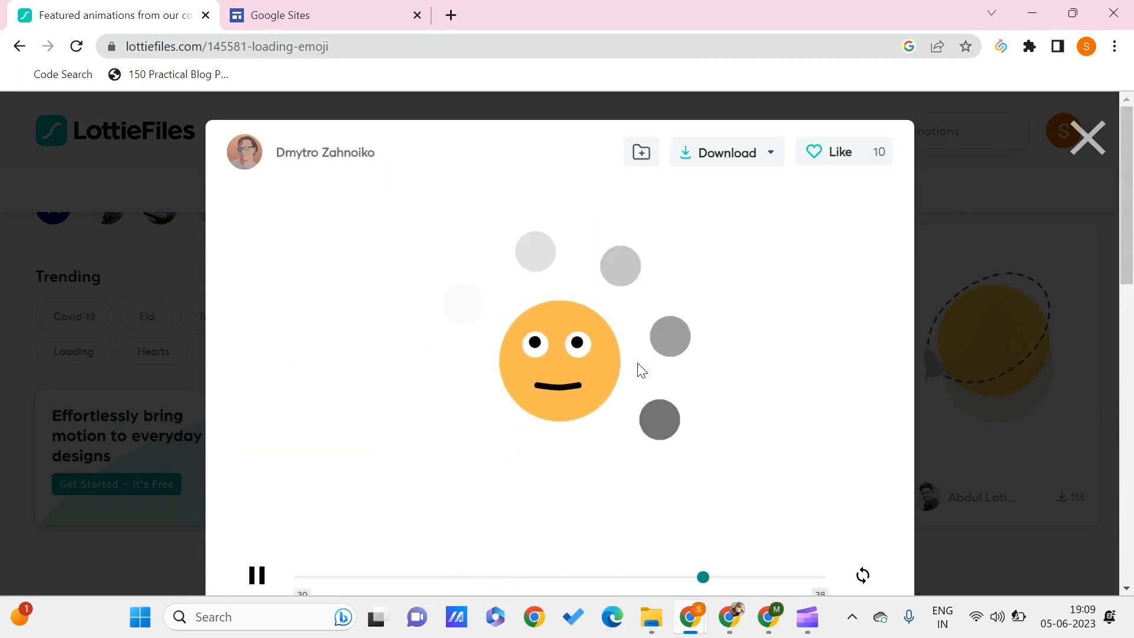
# Step: Open the loading emoji in the workspace and view its info, colour palette and embed panels
pyautogui.click(728, 152)
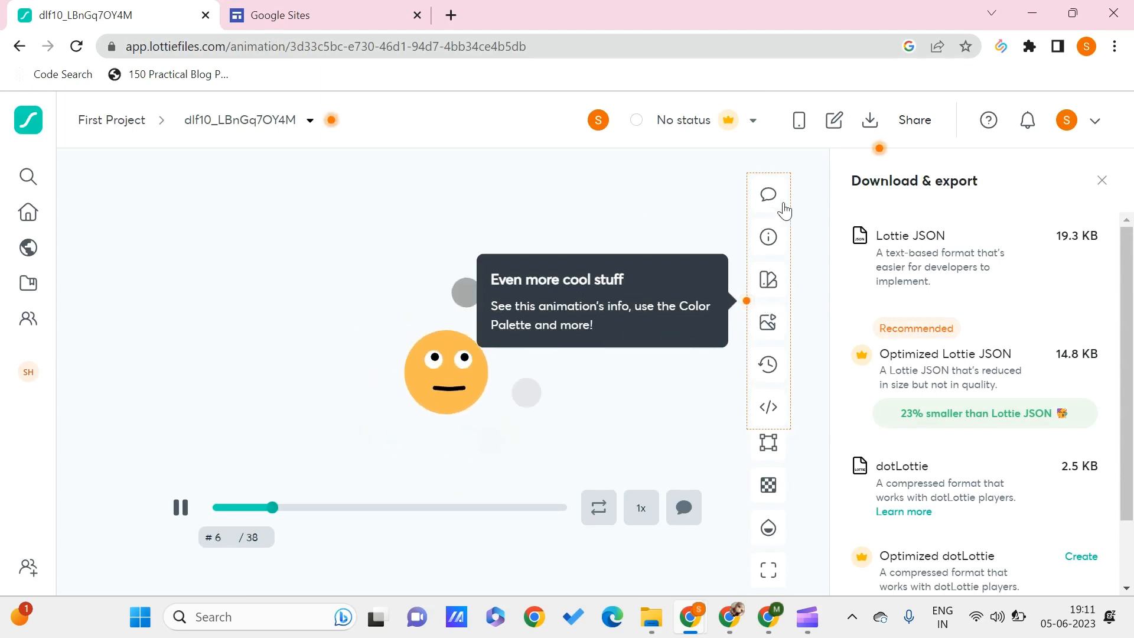
pyautogui.moveTo(768, 238)
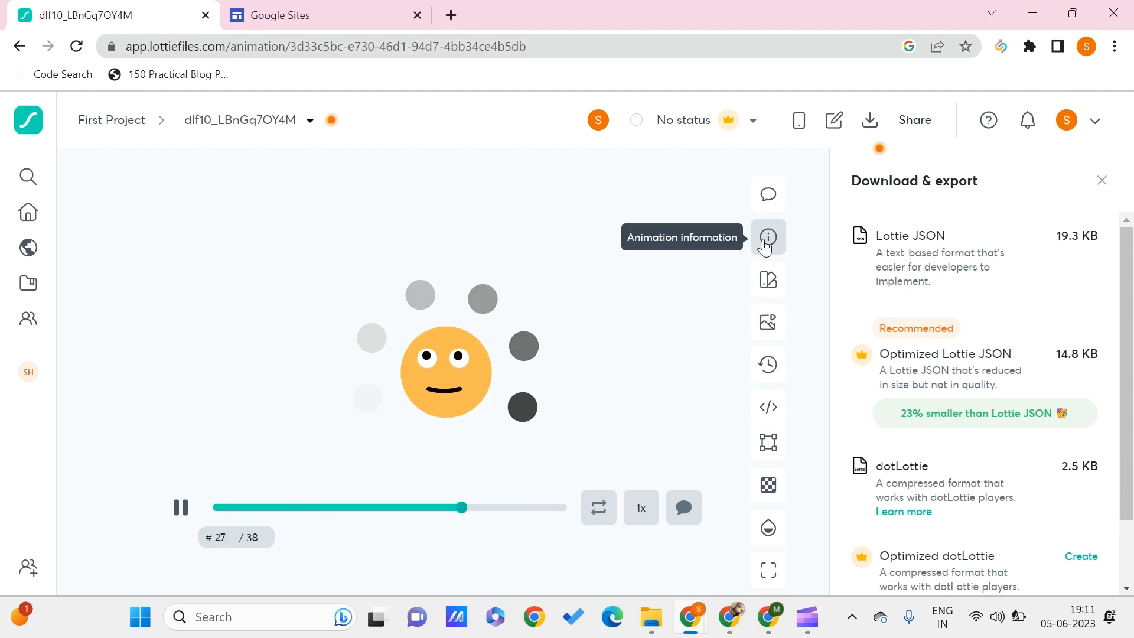
pyautogui.click(767, 236)
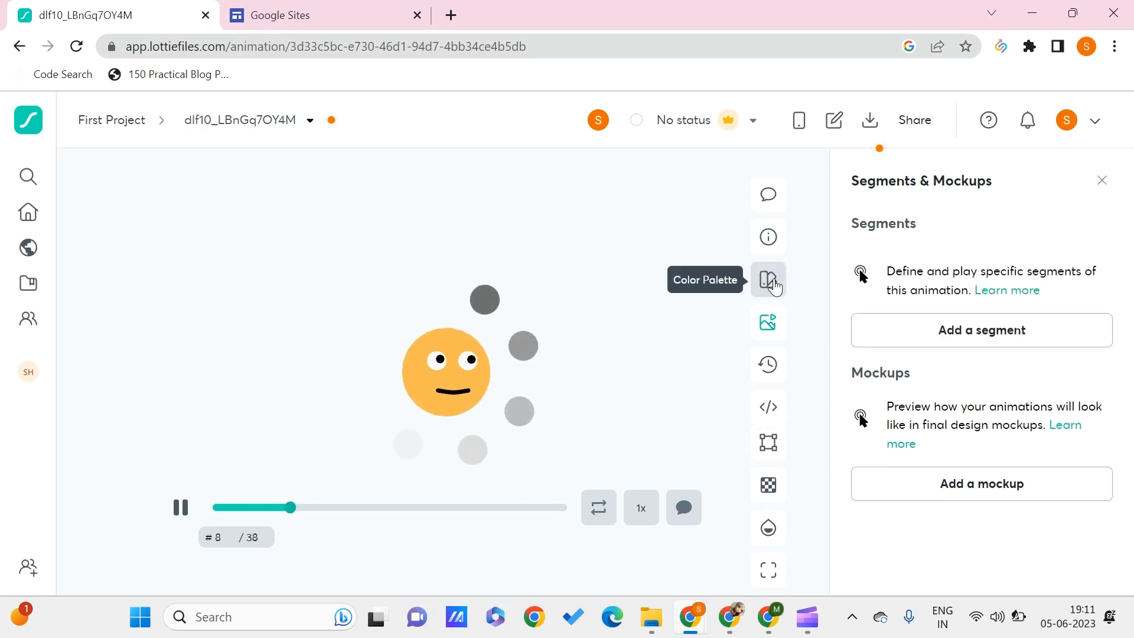
pyautogui.click(768, 280)
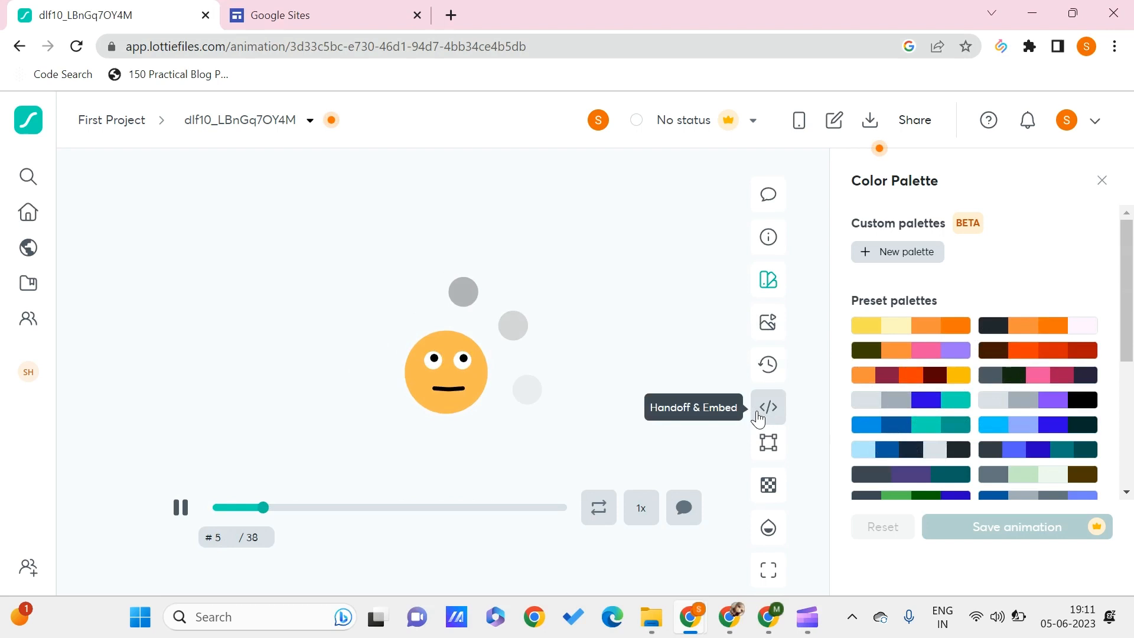
pyautogui.click(767, 406)
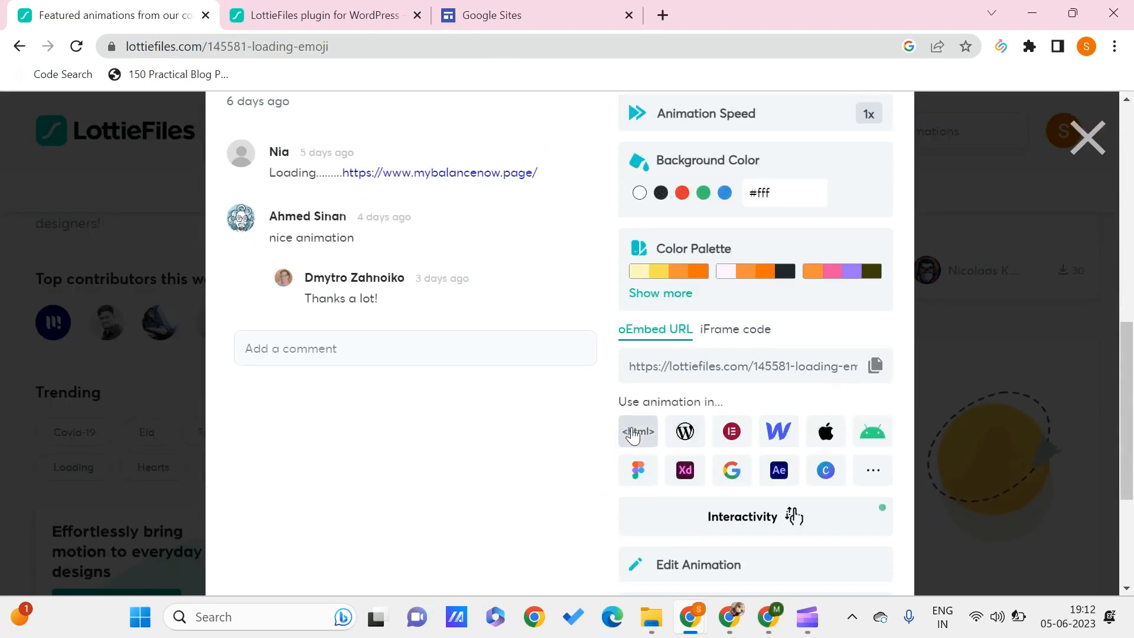
# Step: Open the Lottie Web Player with the loading emoji's JSON URL loaded
pyautogui.click(638, 431)
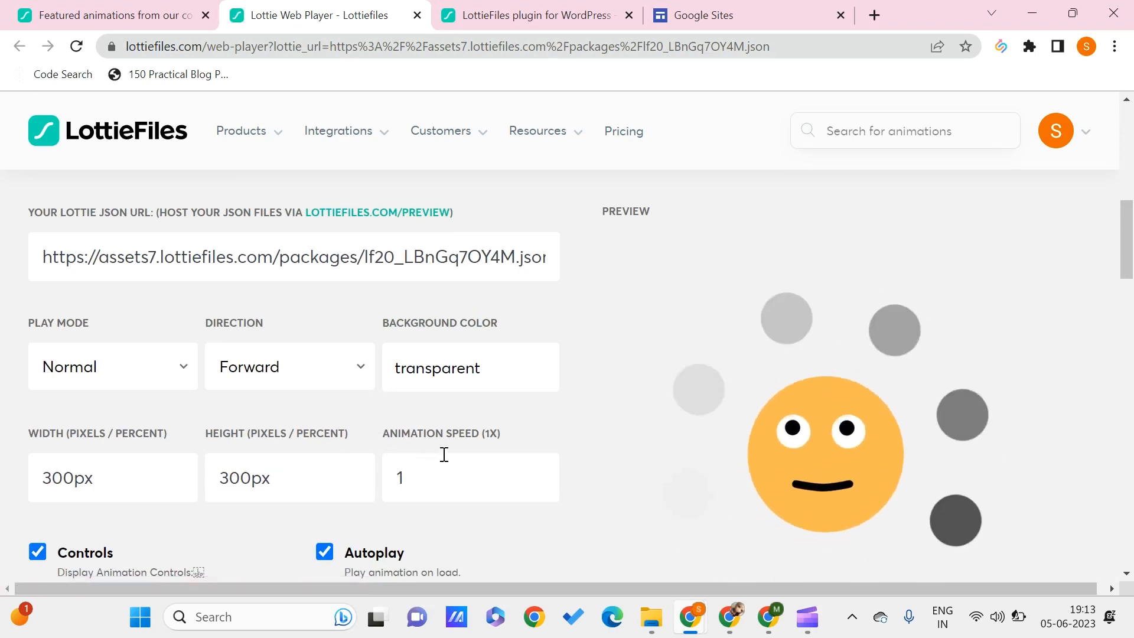
# Step: Clear the player's width and height values and scroll through the player settings
pyautogui.click(471, 477)
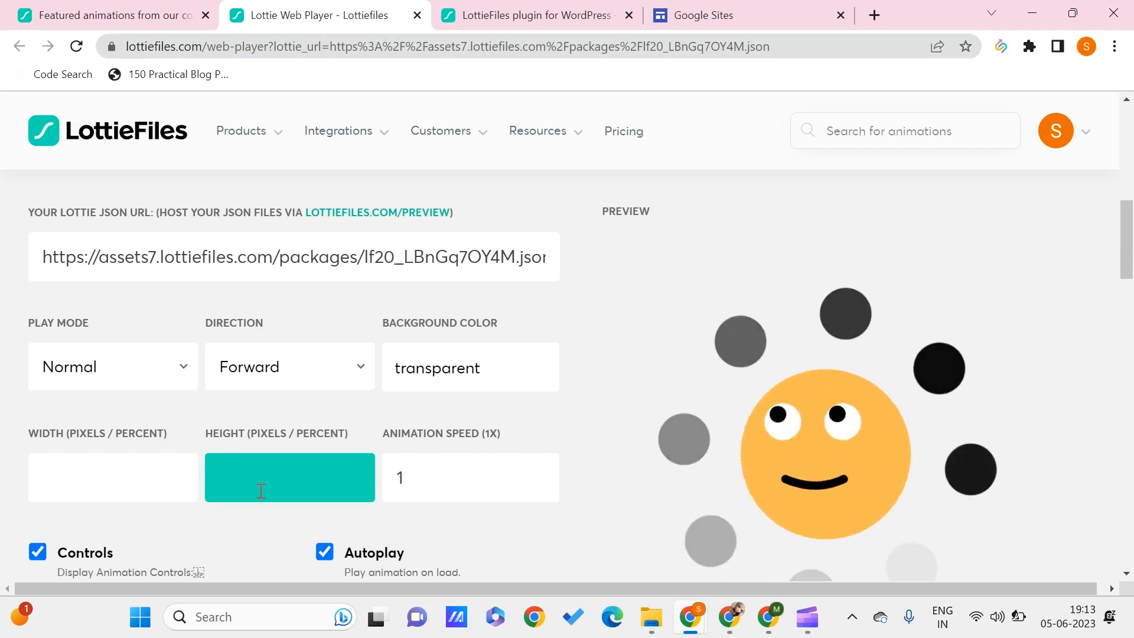
pyautogui.scroll(-3)
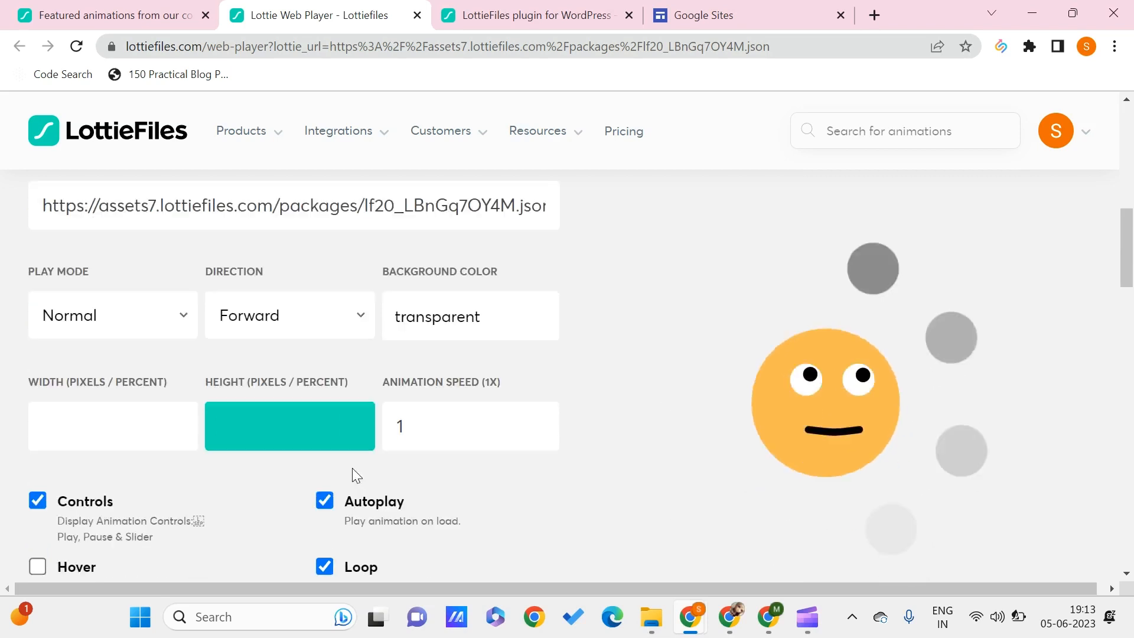
pyautogui.scroll(-3)
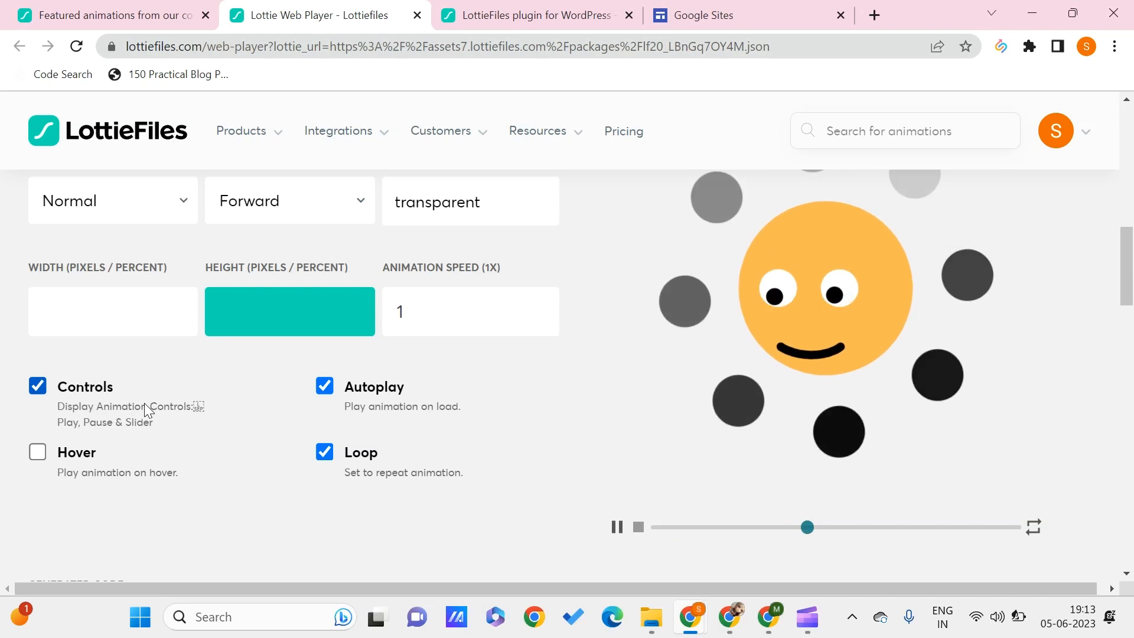
# Step: Restart and stop the preview, toggle Loop off and back on, and disable Controls
pyautogui.click(637, 526)
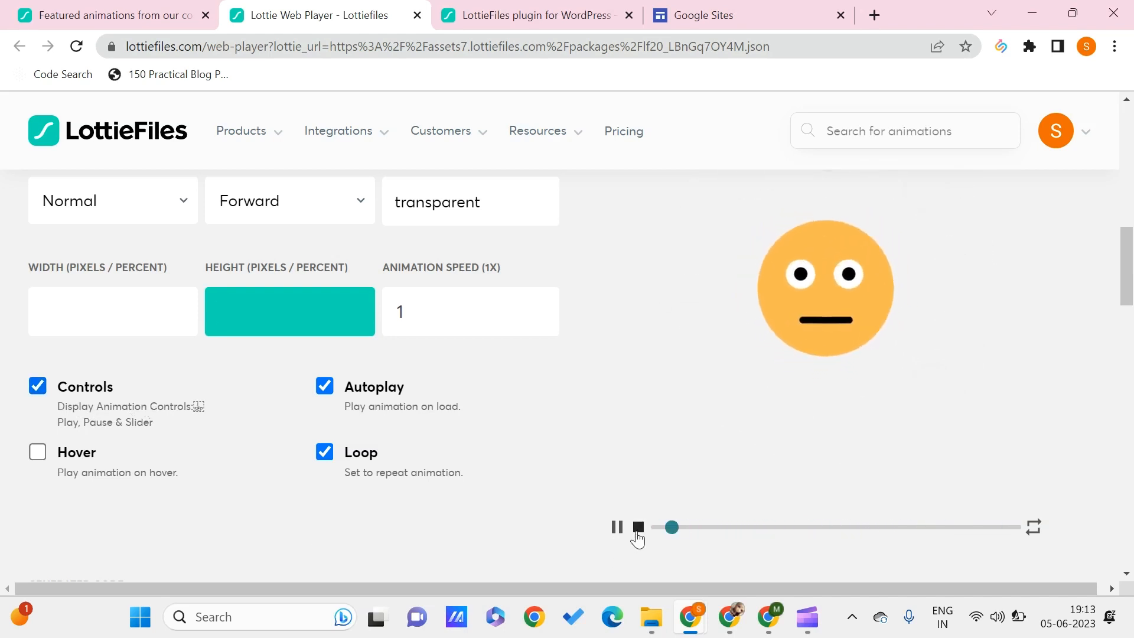
pyautogui.click(616, 528)
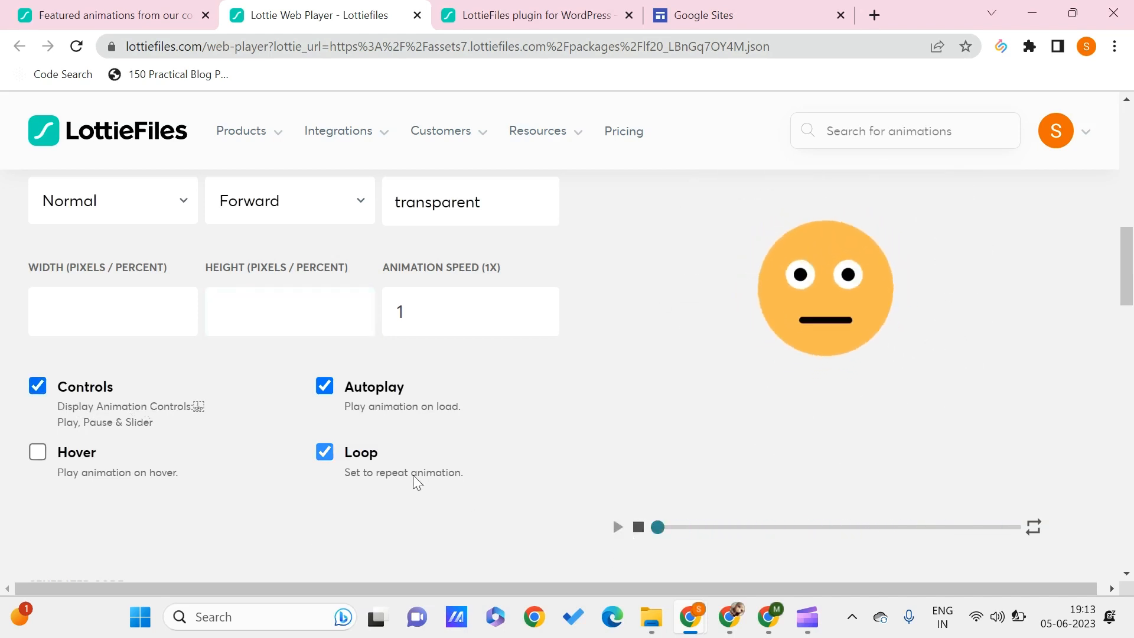
pyautogui.click(325, 451)
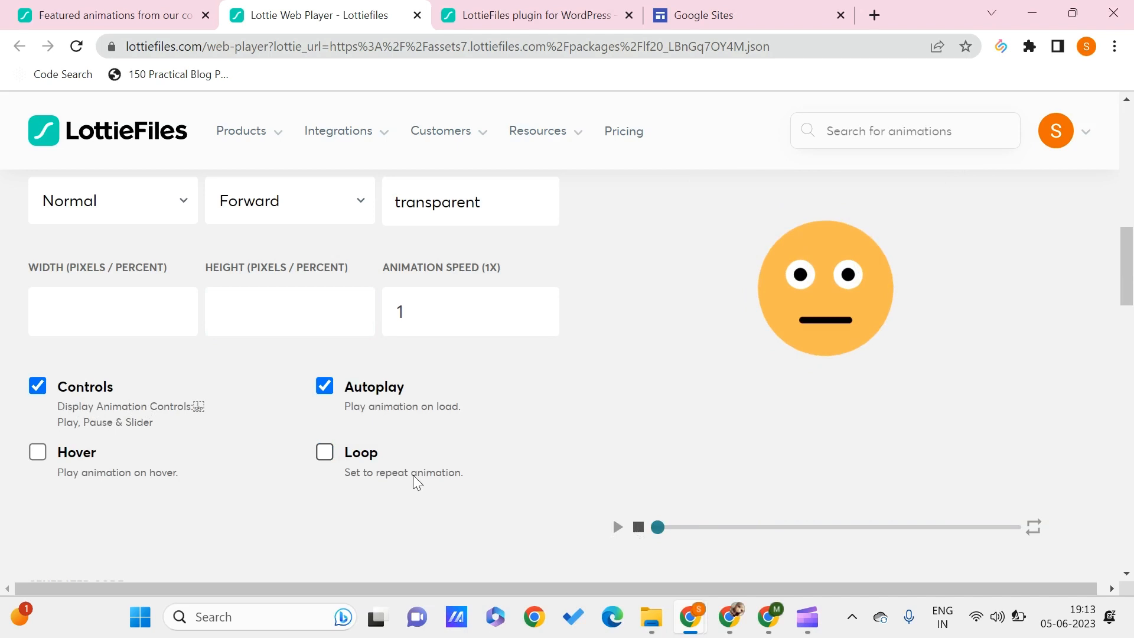
pyautogui.moveTo(283, 409)
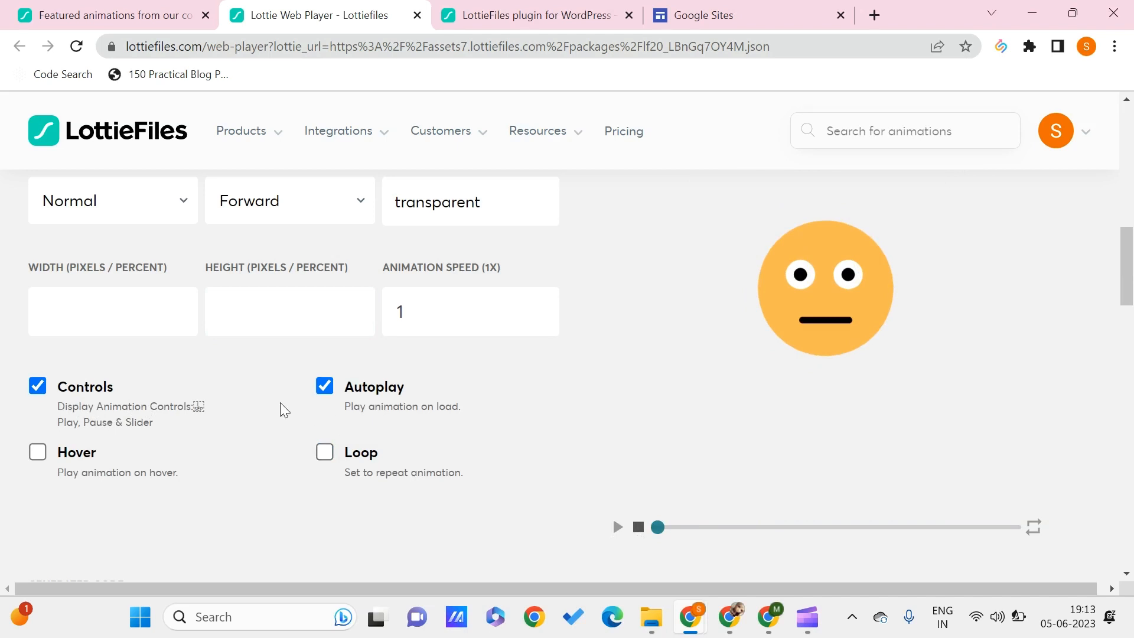
pyautogui.moveTo(310, 444)
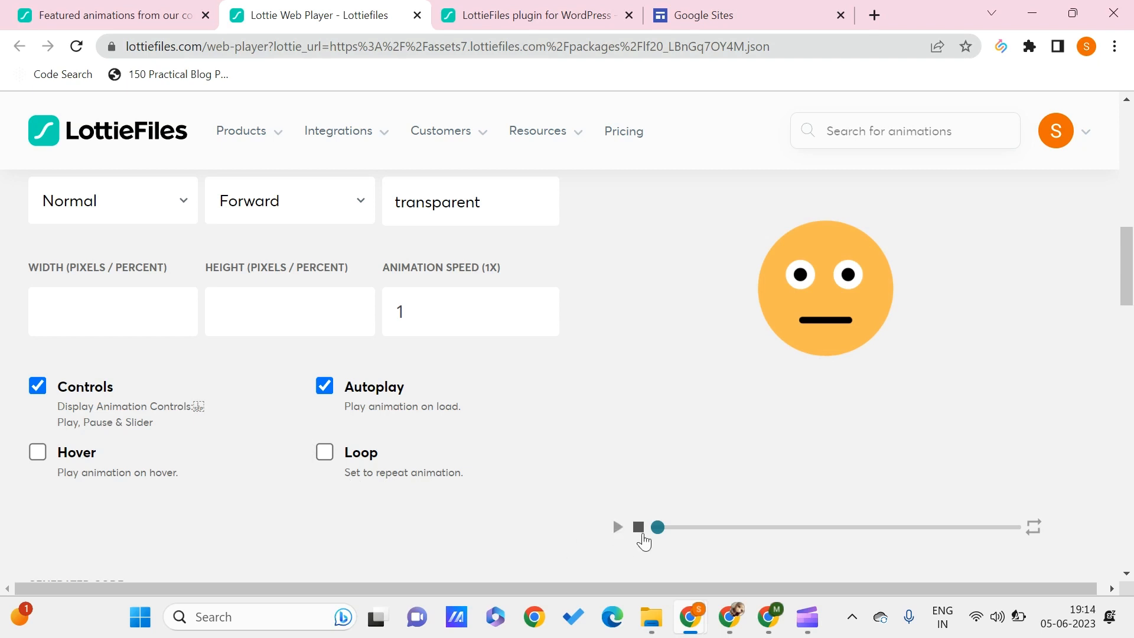
pyautogui.click(616, 528)
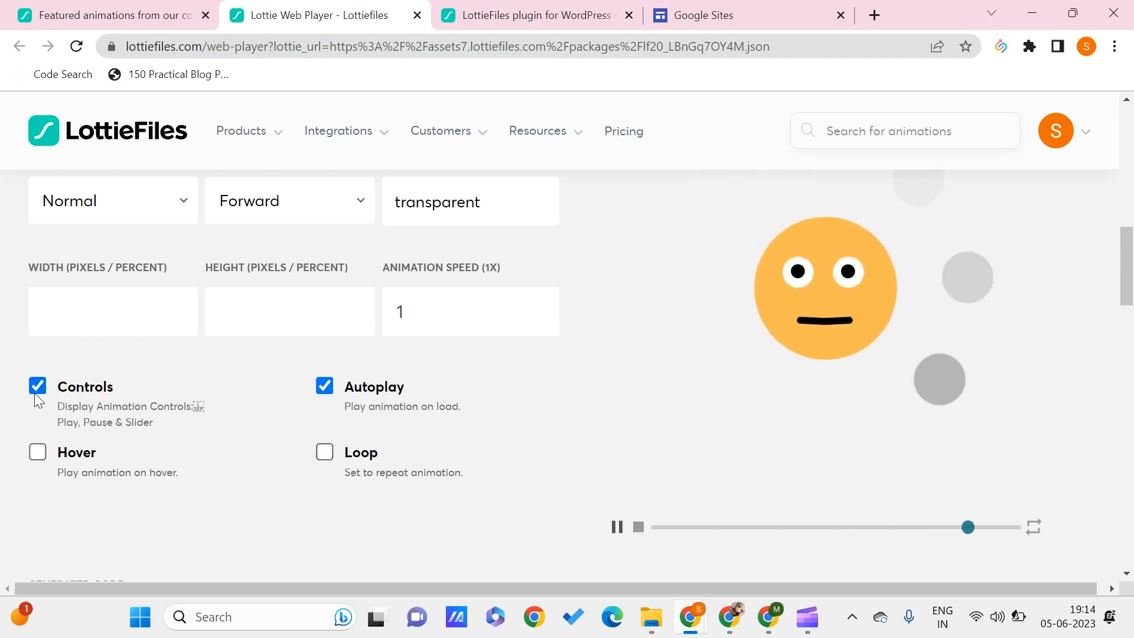
pyautogui.click(37, 386)
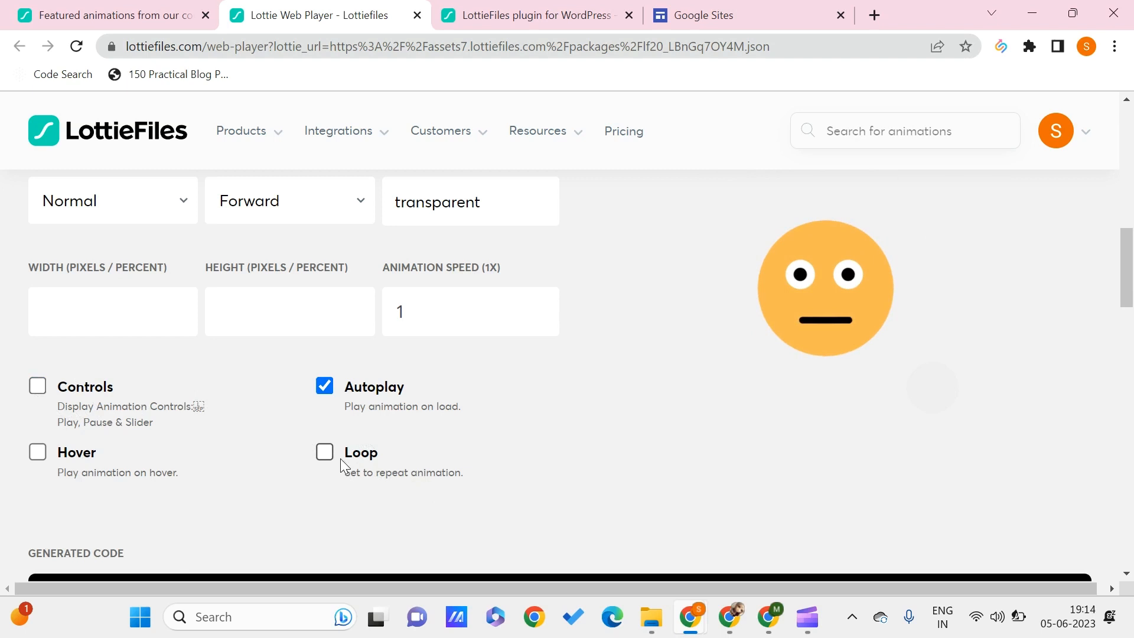
pyautogui.click(324, 452)
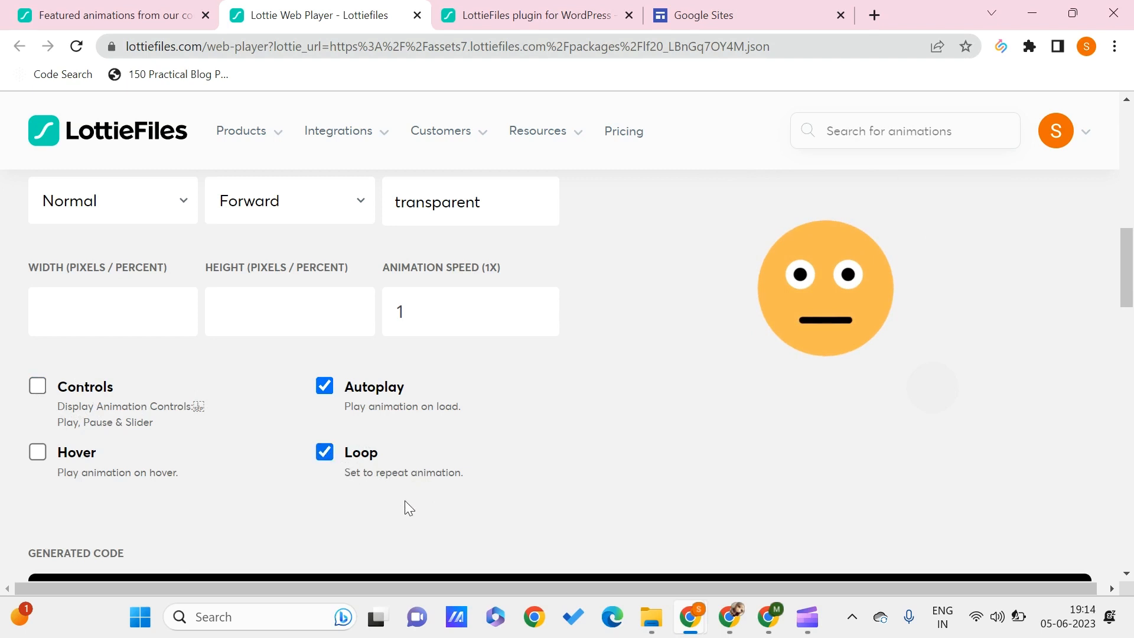
pyautogui.moveTo(432, 412)
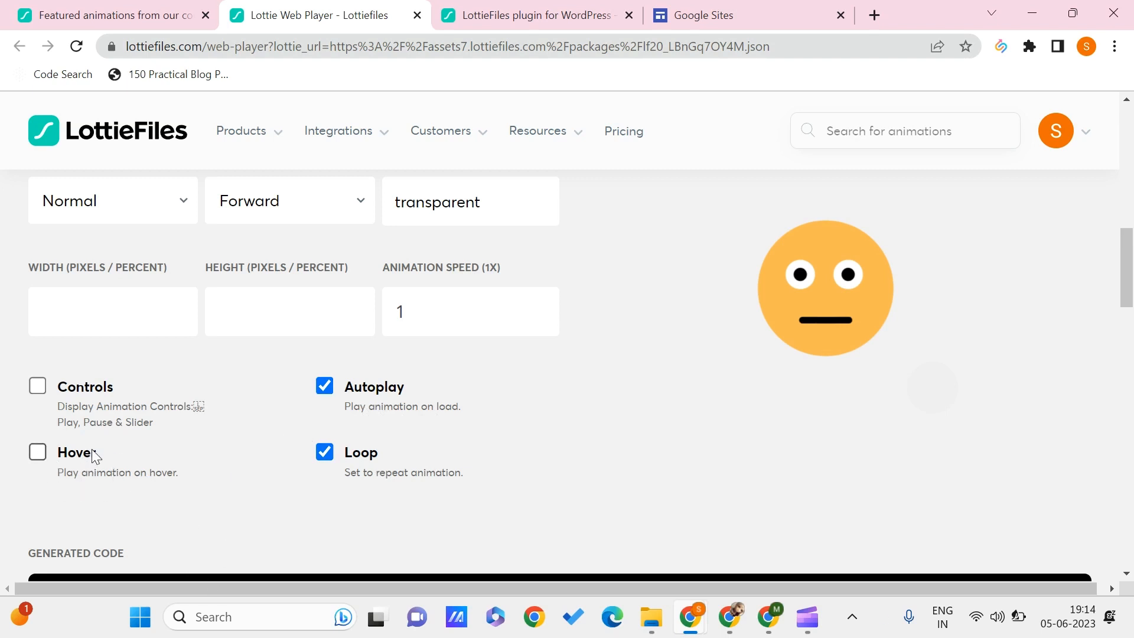
pyautogui.moveTo(712, 392)
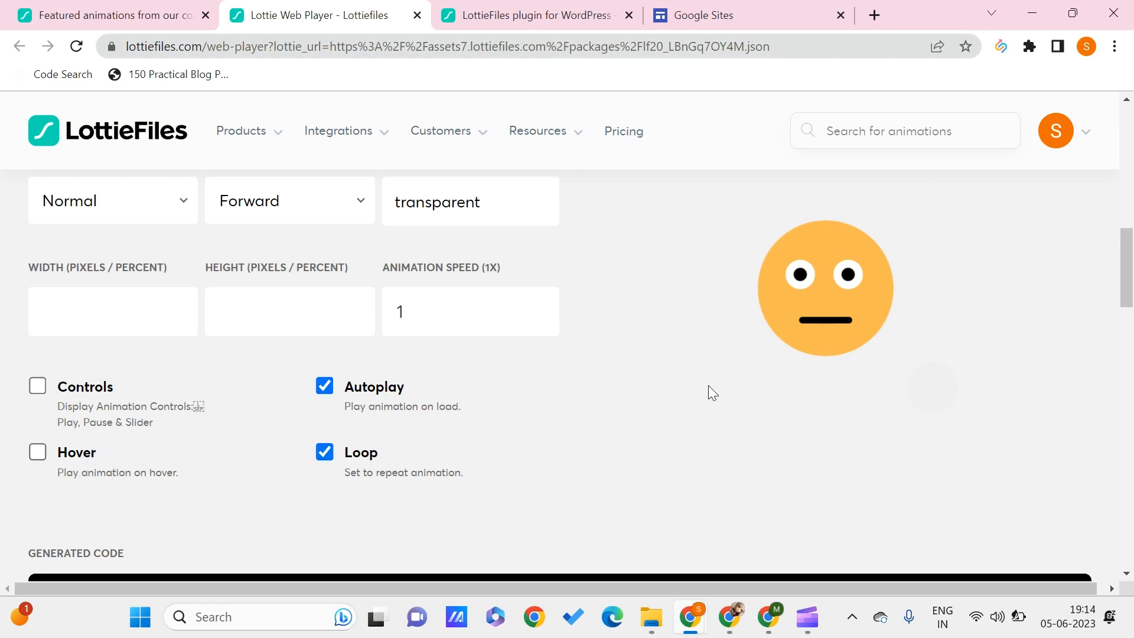
pyautogui.moveTo(790, 319)
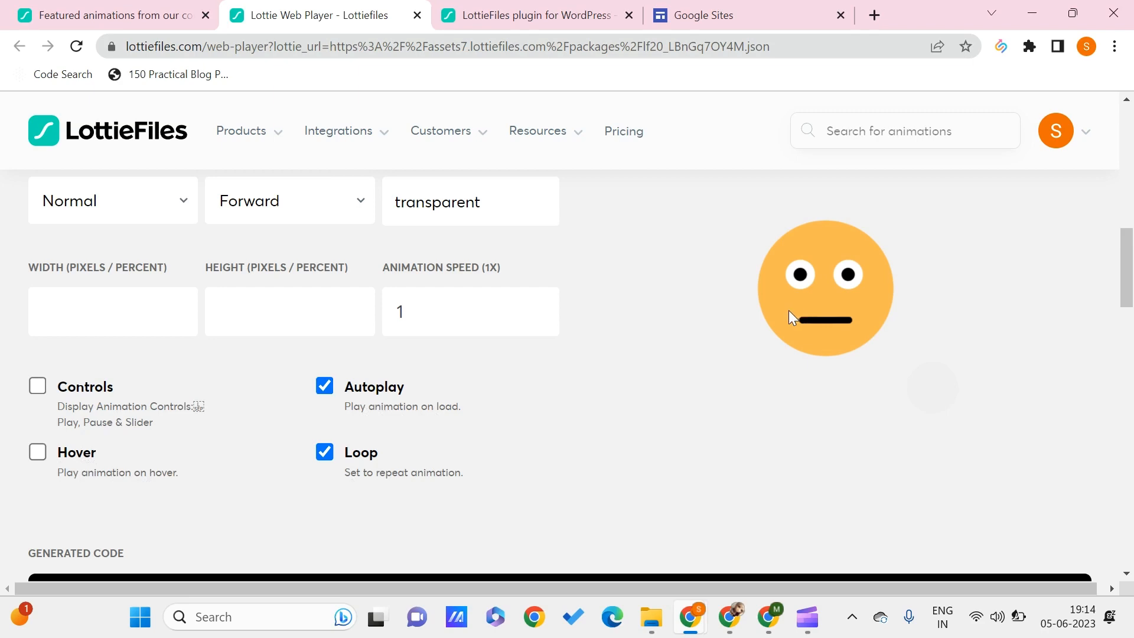
# Step: Copy the generated lottie-player code with loop and autoplay
pyautogui.scroll(-3)
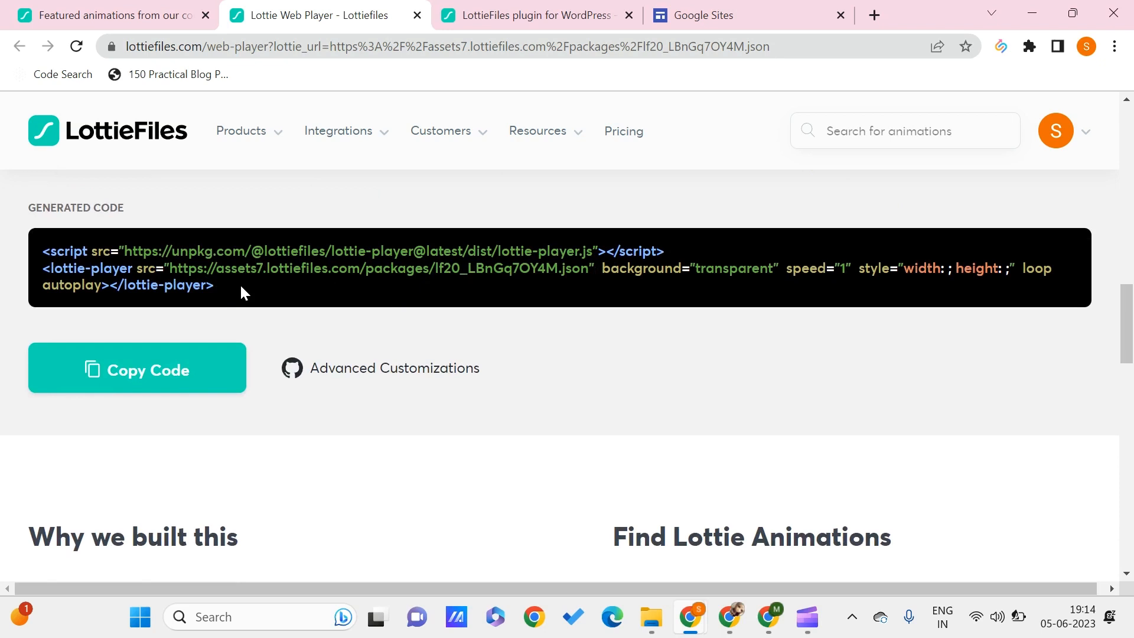
pyautogui.click(136, 370)
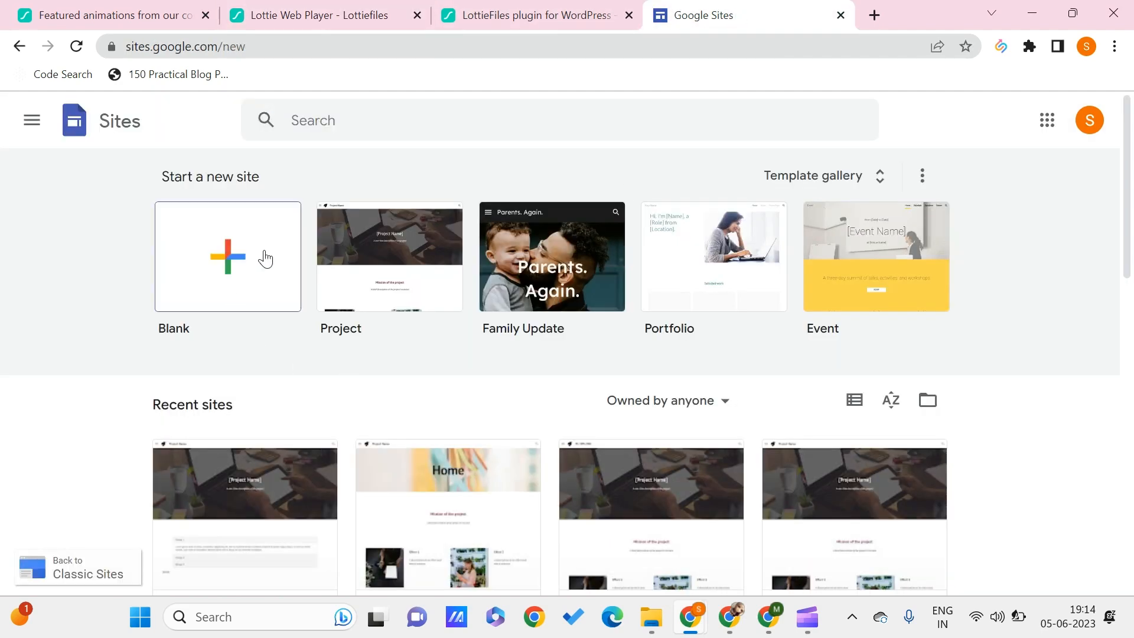
# Step: Create a blank Google Sites site and select a spot in the empty page body
pyautogui.click(226, 257)
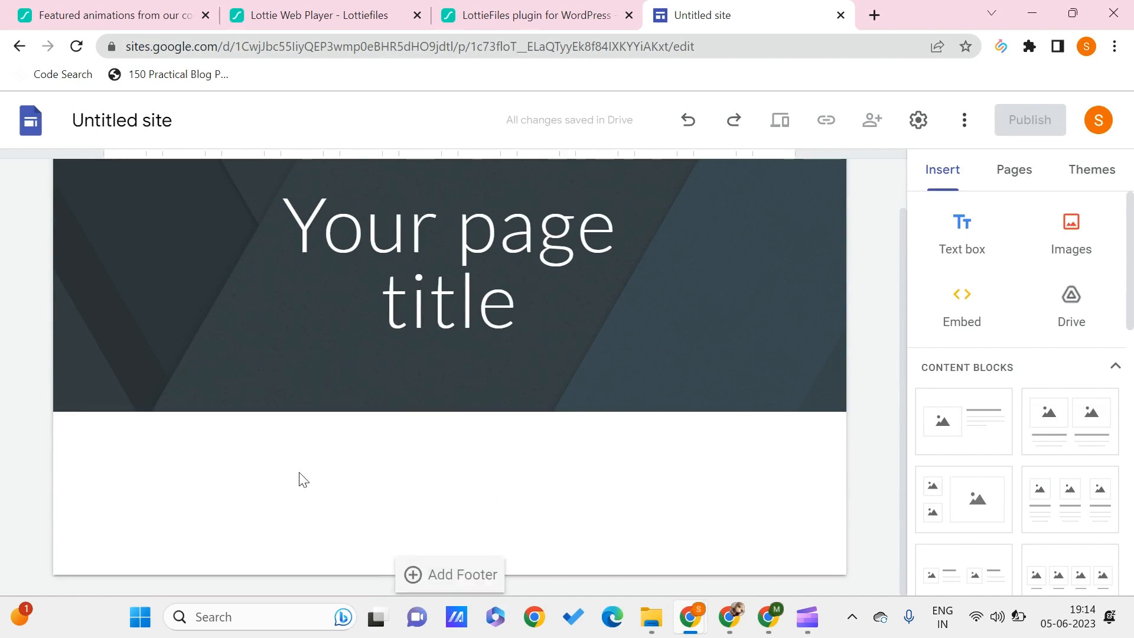
pyautogui.click(299, 473)
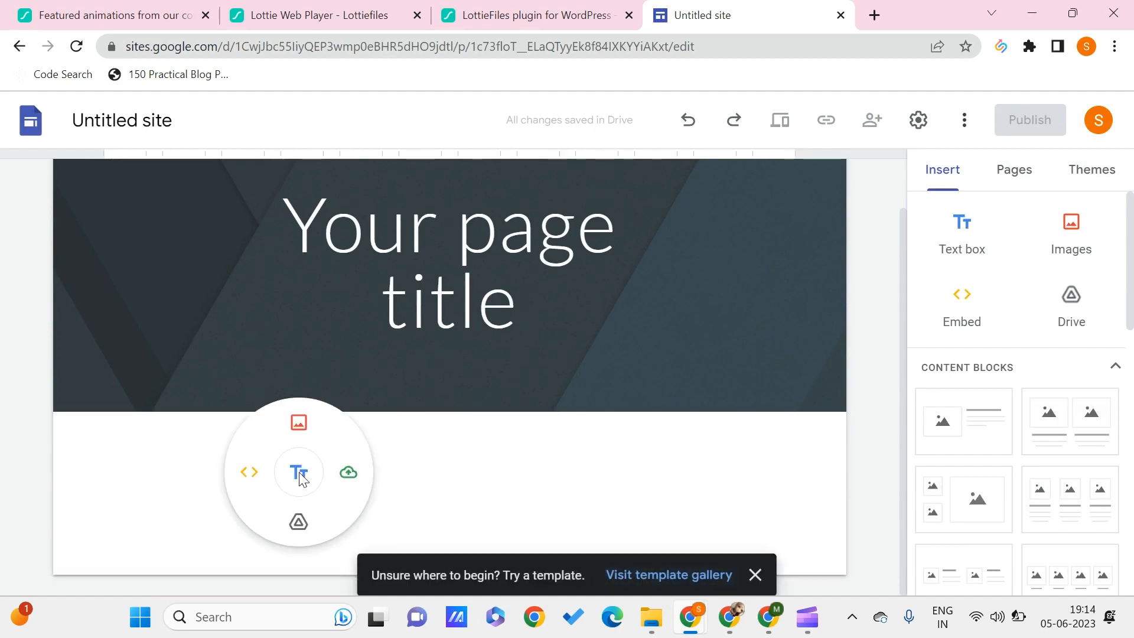
pyautogui.moveTo(249, 471)
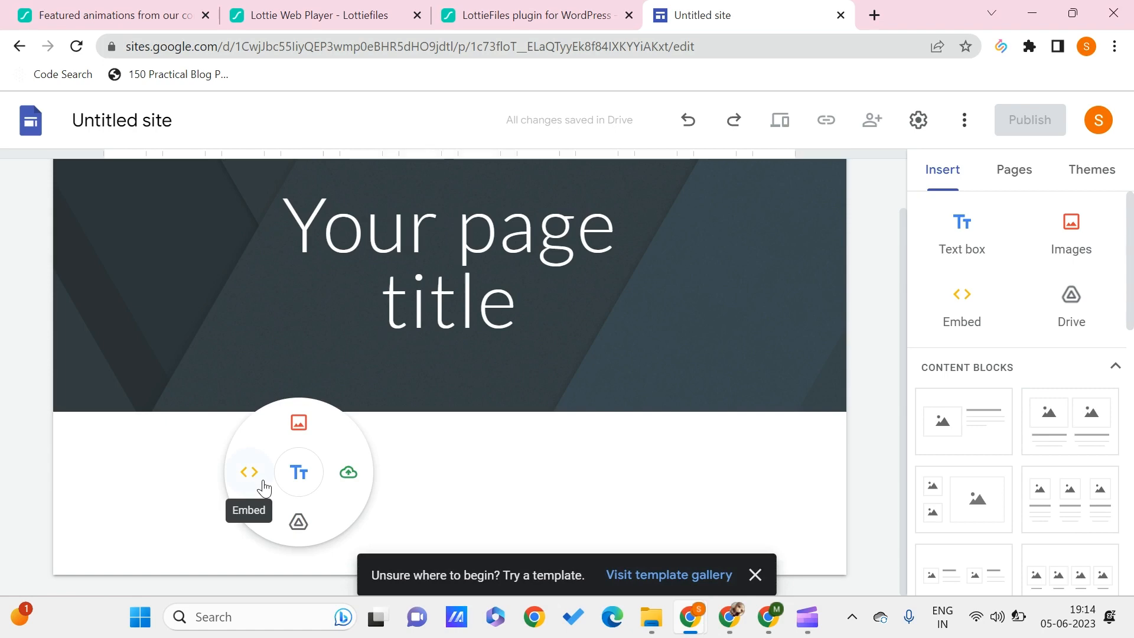
pyautogui.moveTo(982, 312)
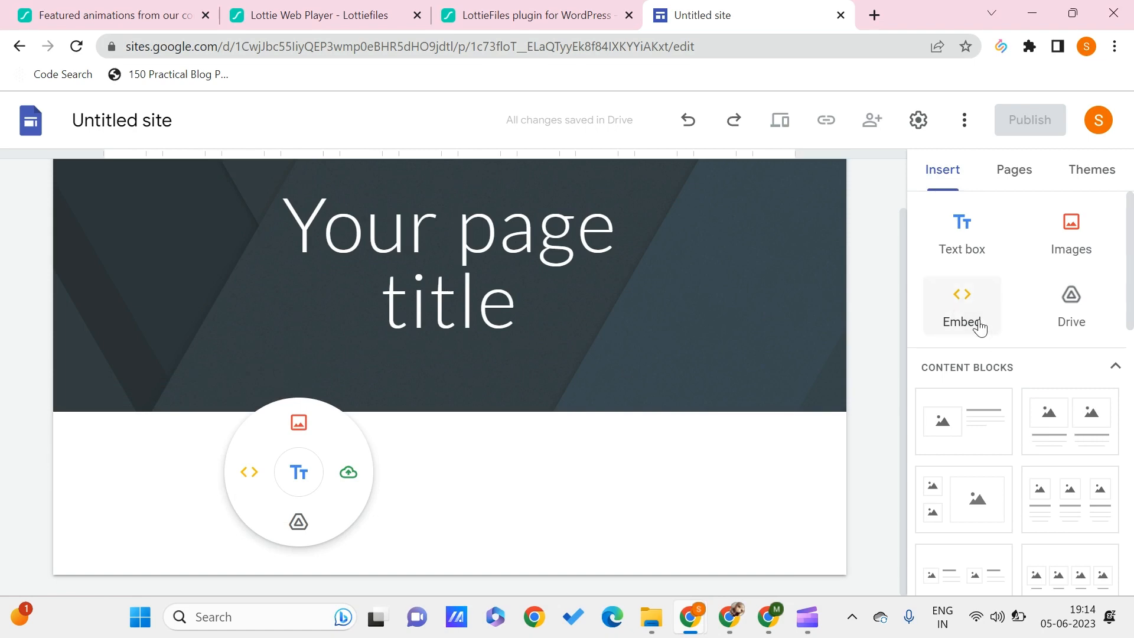
# Step: Paste the Lottie player code as embed code and insert it so the emoji animation appears
pyautogui.click(961, 304)
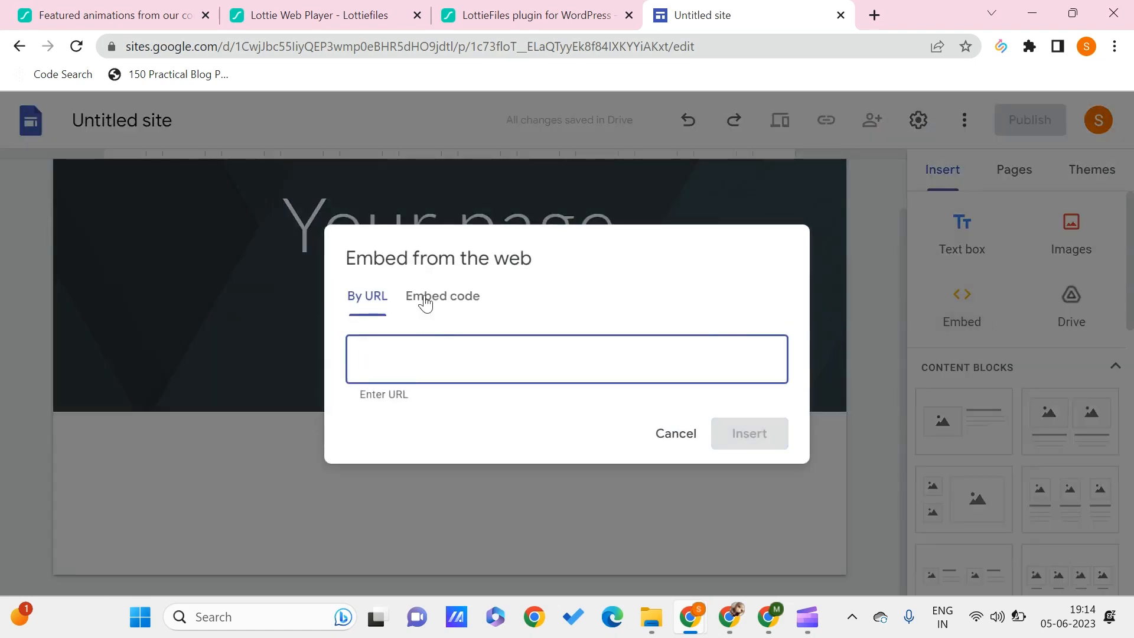
pyautogui.click(442, 296)
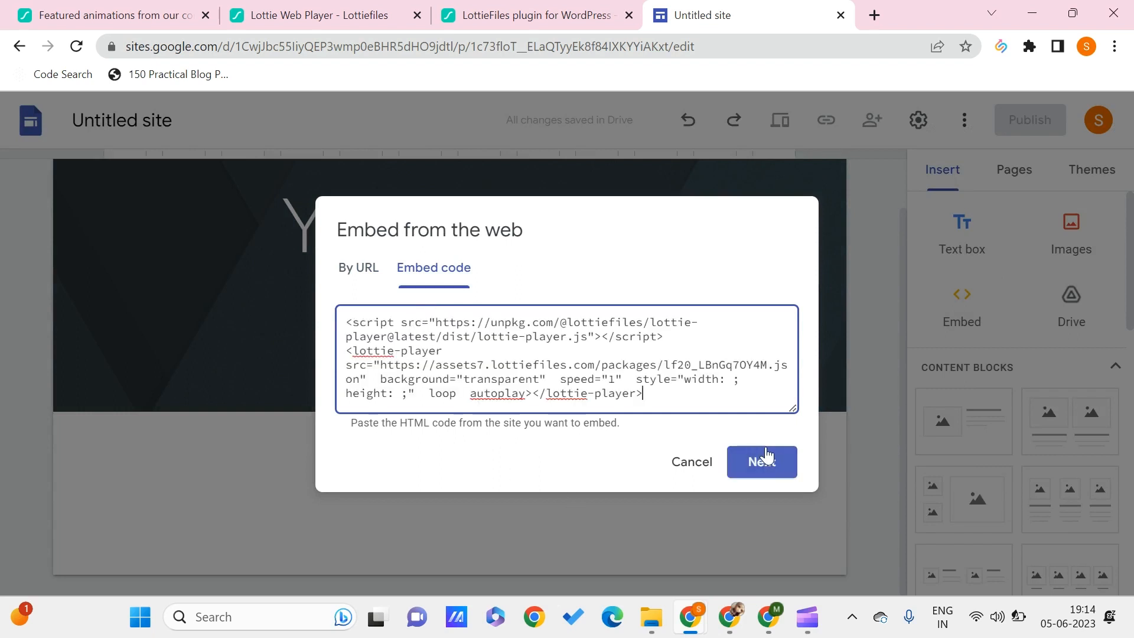
pyautogui.click(760, 461)
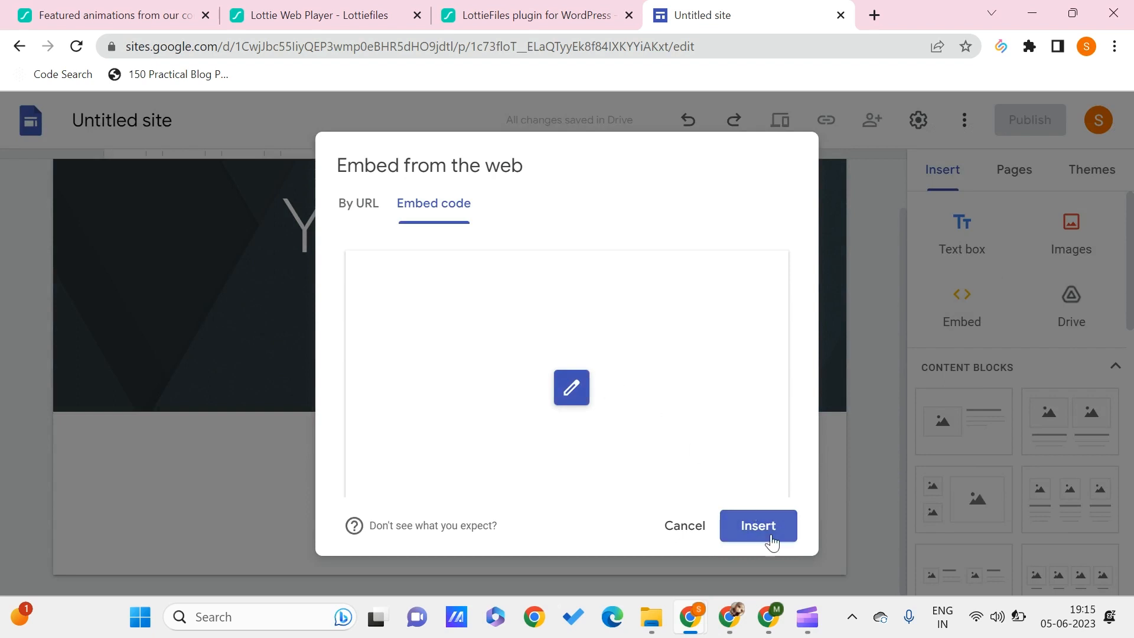
pyautogui.click(758, 526)
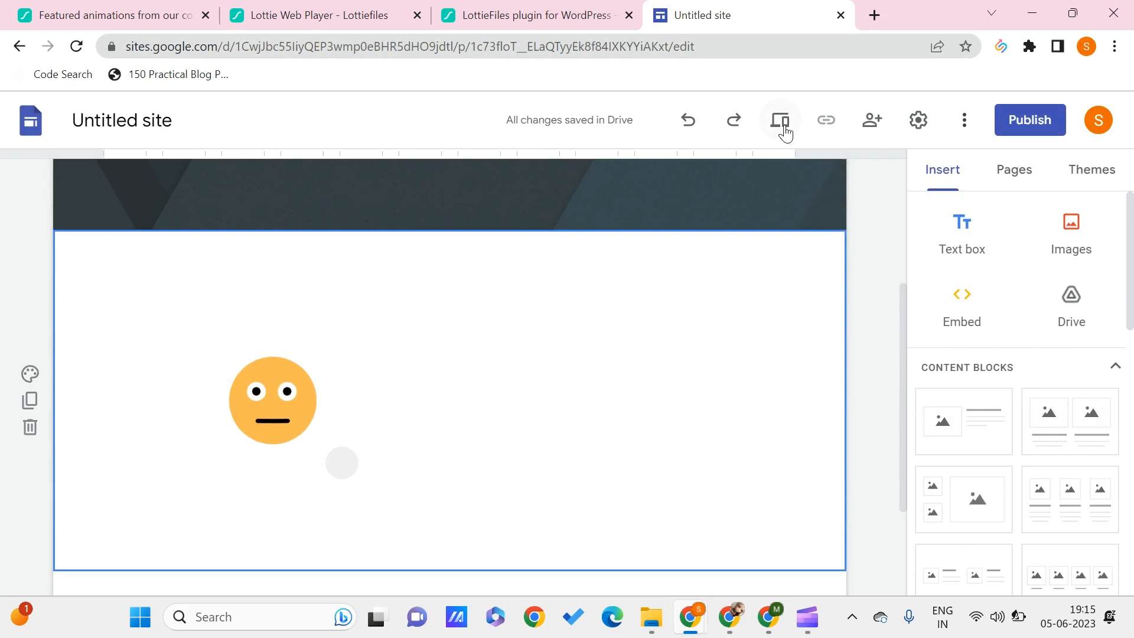
# Step: Switch the new site to preview mode to see it as visitors would
pyautogui.click(779, 120)
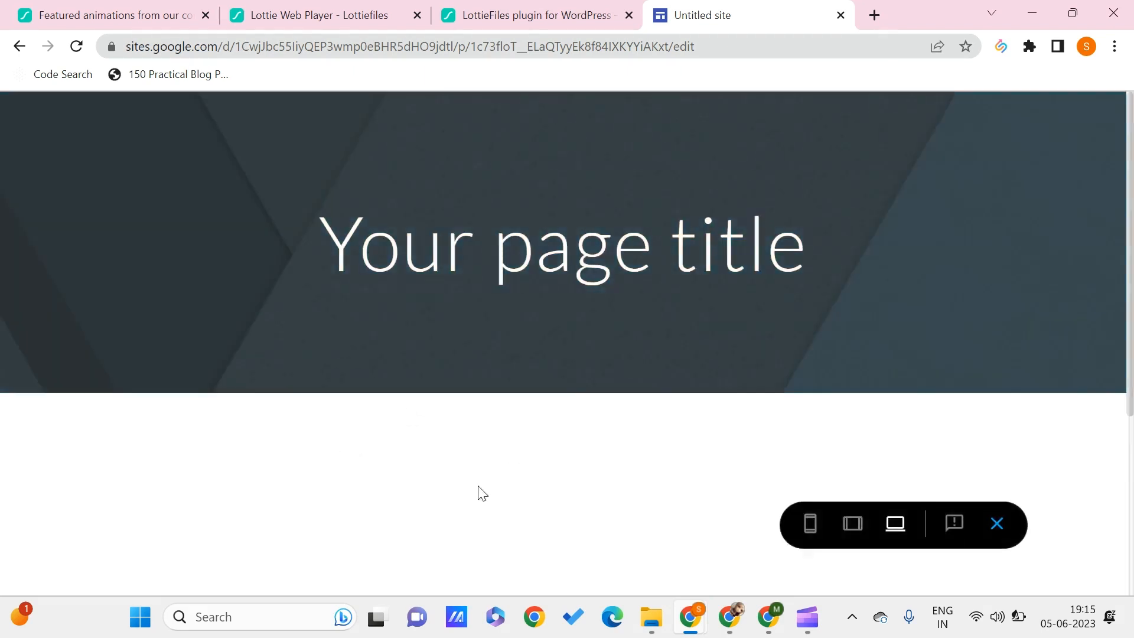